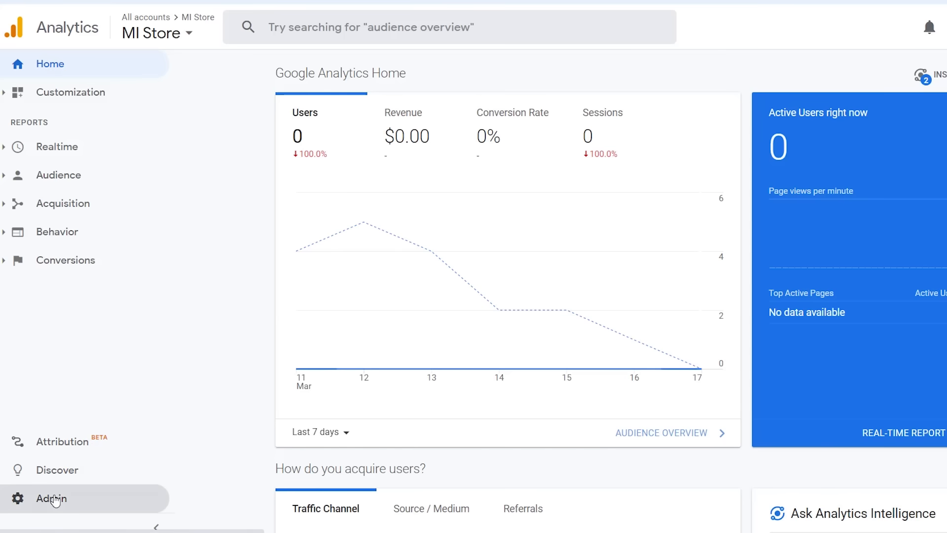
Bring up the GA4 Setup Assistant for the MI Store property from Admin.
click(51, 498)
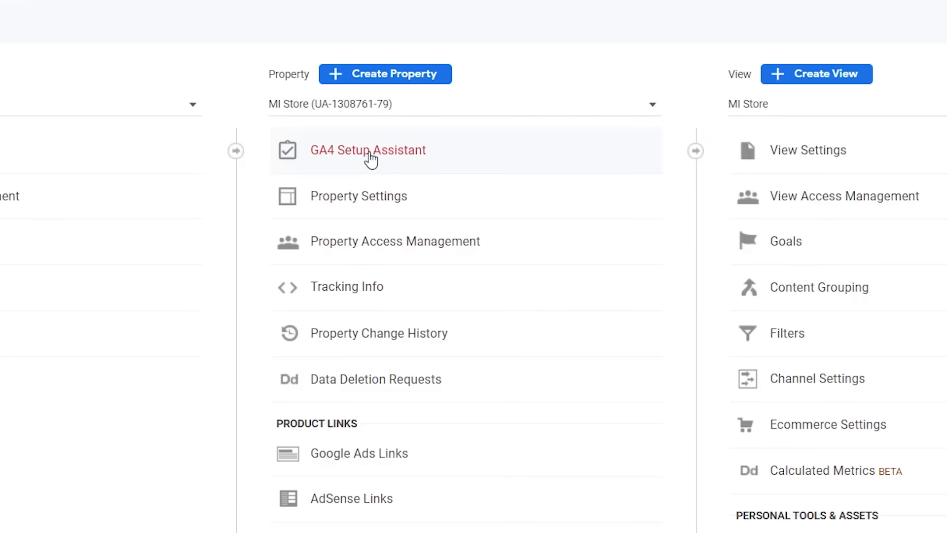
click(368, 150)
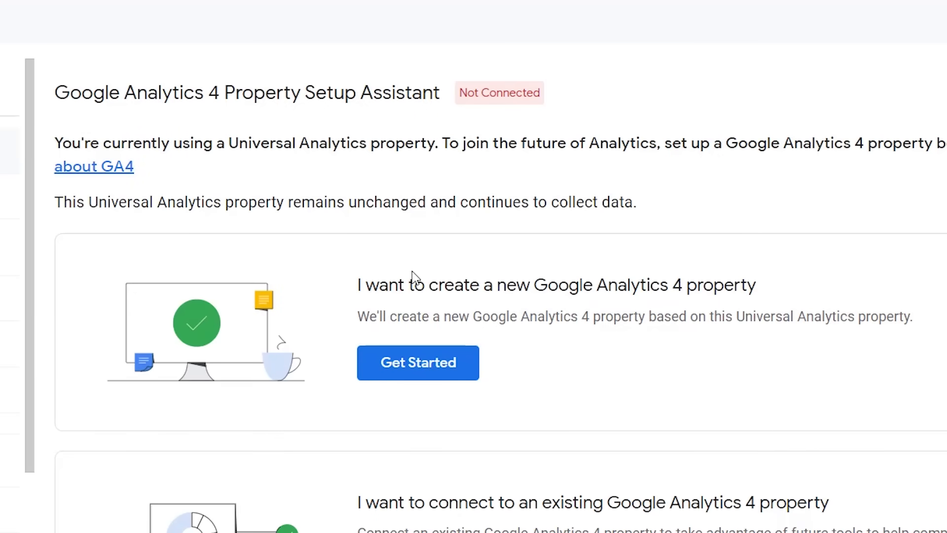
scroll(down, 3)
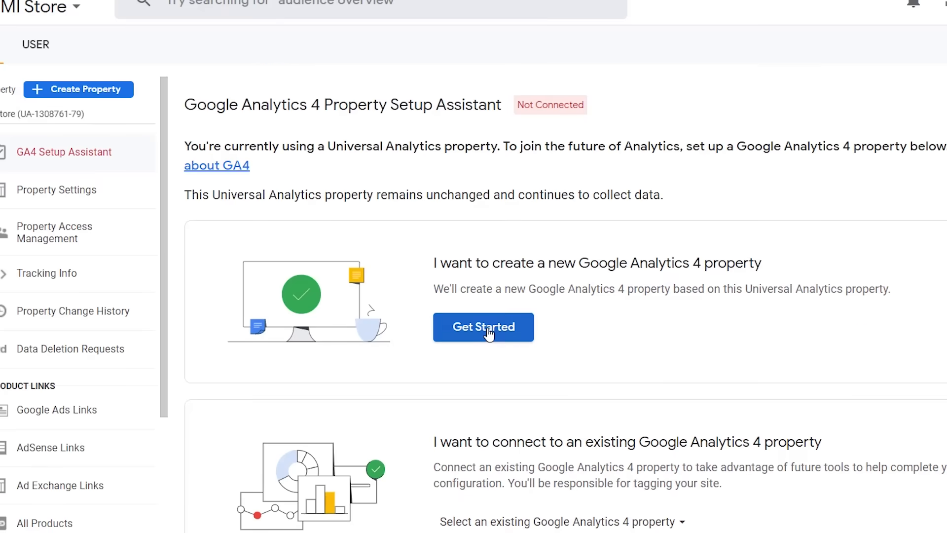
Create the MI Store - GA4 property, keeping data collection from existing tags.
click(483, 326)
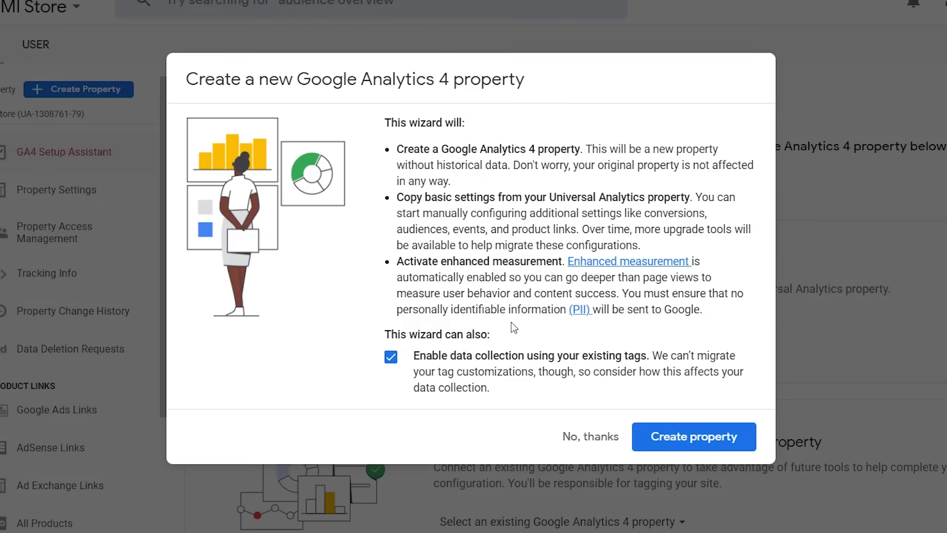
mouse_move(694, 437)
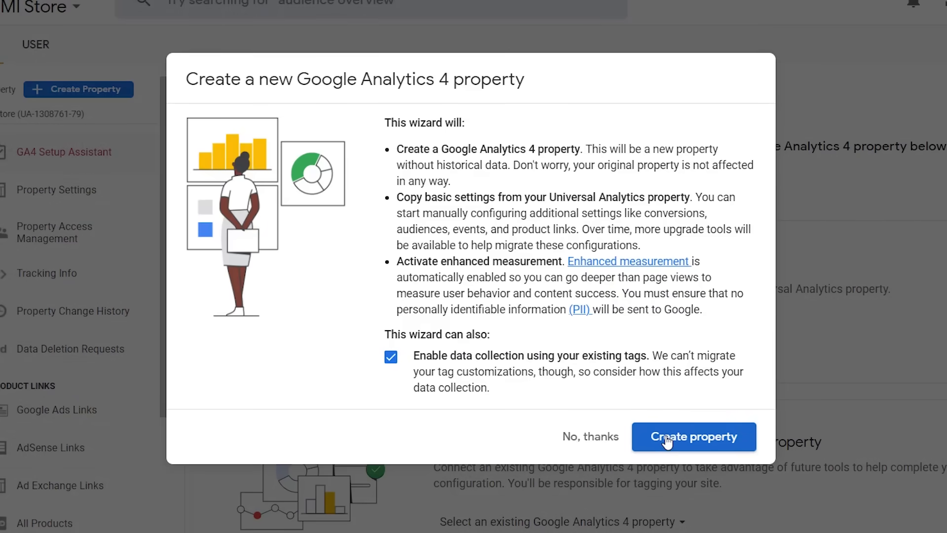
click(693, 436)
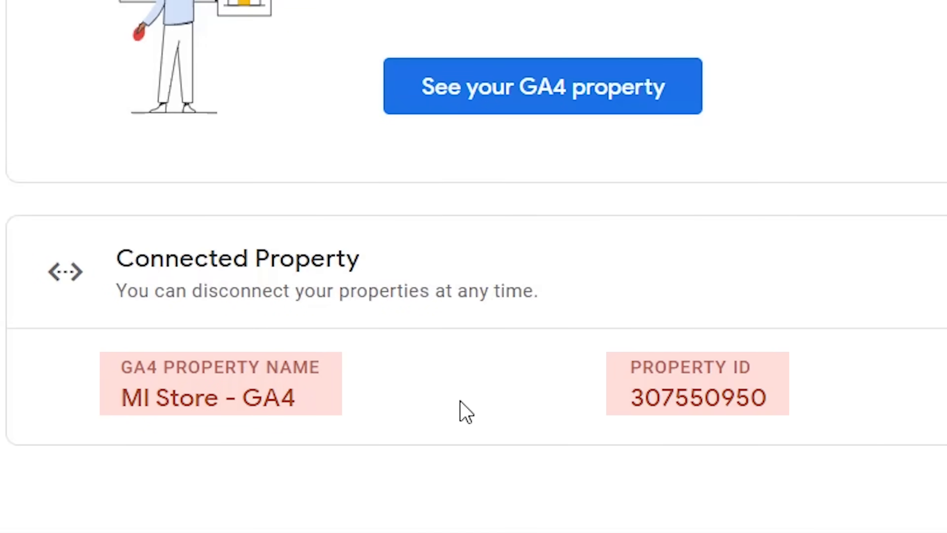
mouse_move(791, 417)
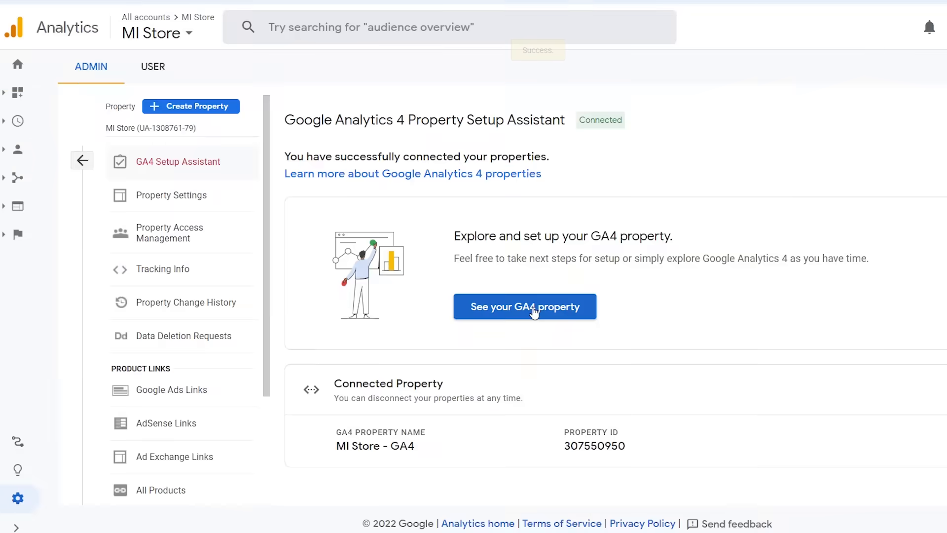
Go to the new MI Store - GA4 property and scroll through its Setup Assistant.
click(524, 306)
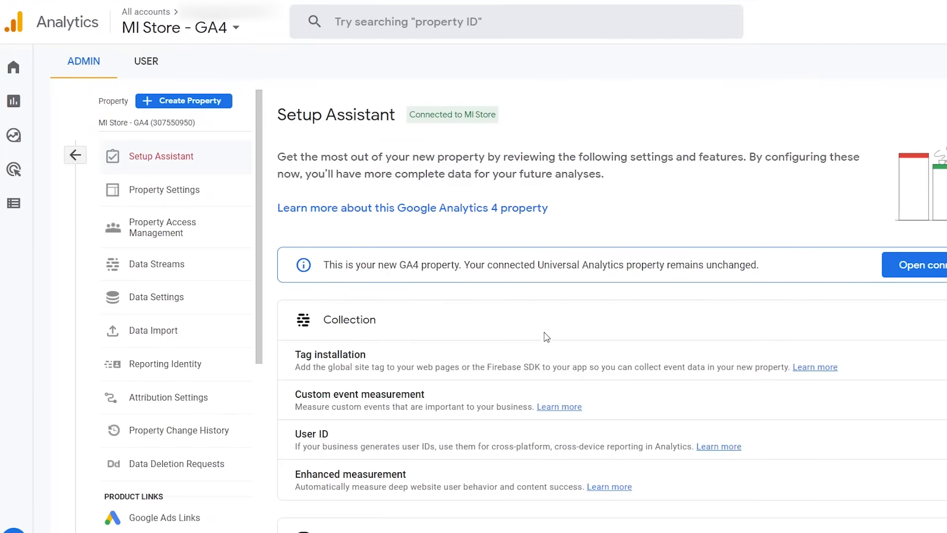
scroll(down, 3)
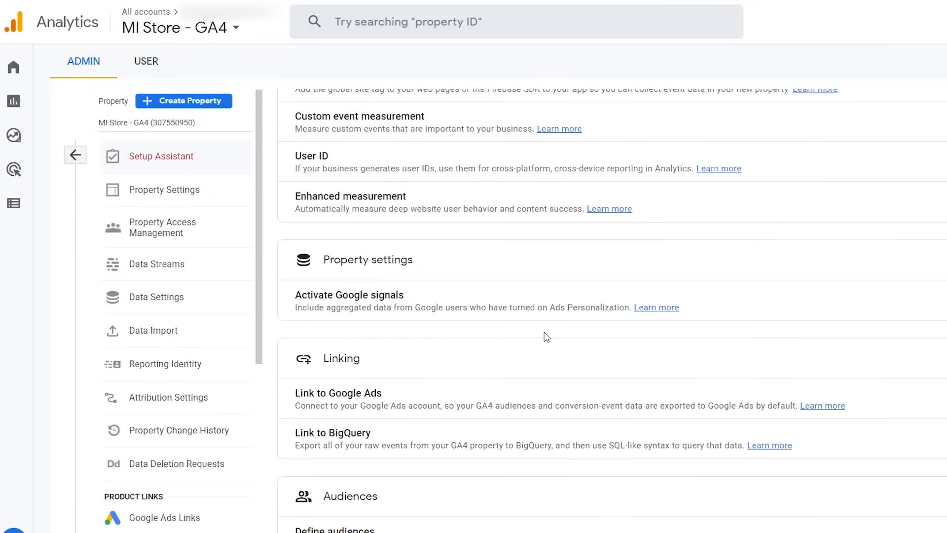
scroll(down, 3)
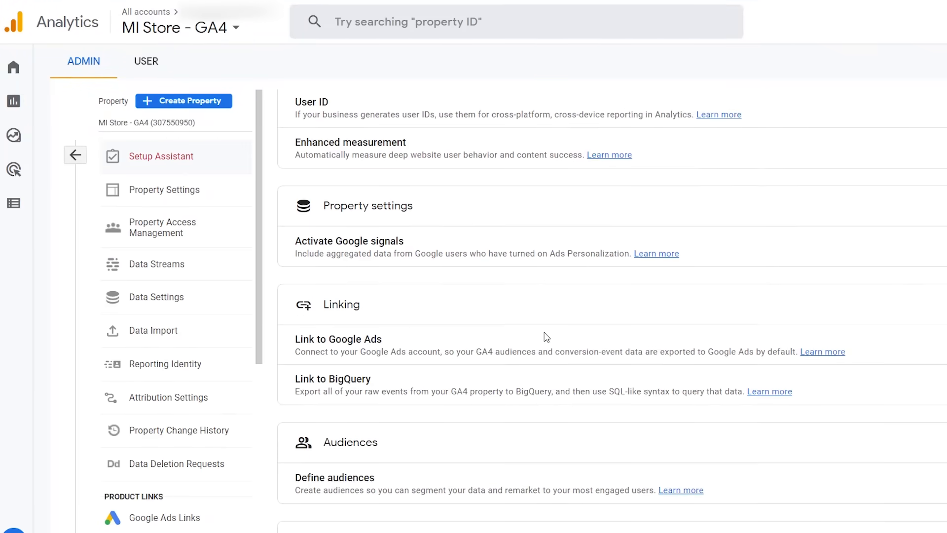
scroll(up, 3)
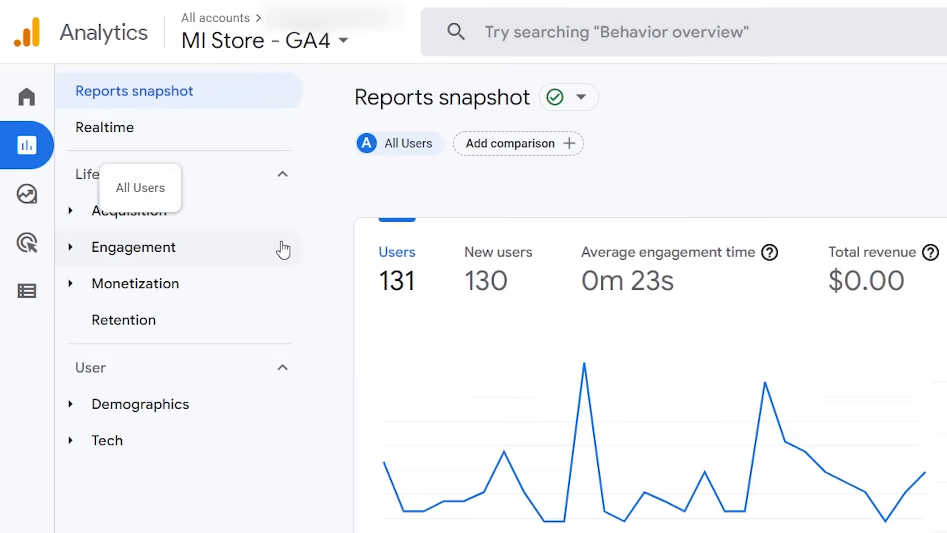
mouse_move(172, 228)
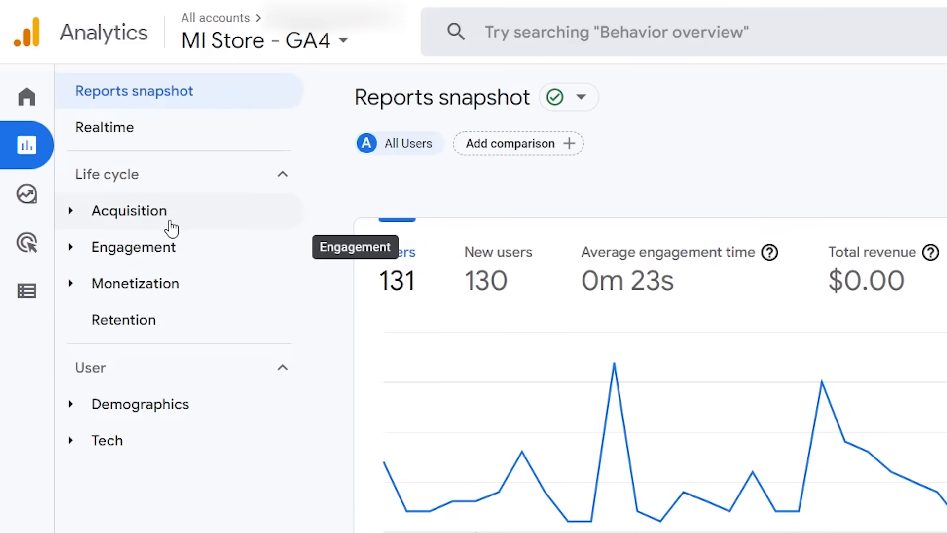
Expand Life cycle > Acquisition and view Acquisition overview, then User acquisition.
click(128, 210)
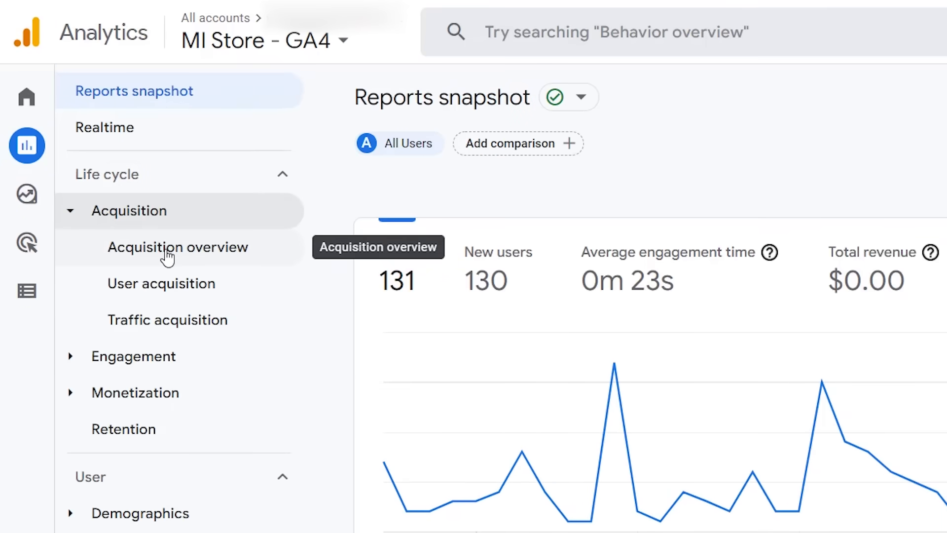
click(177, 247)
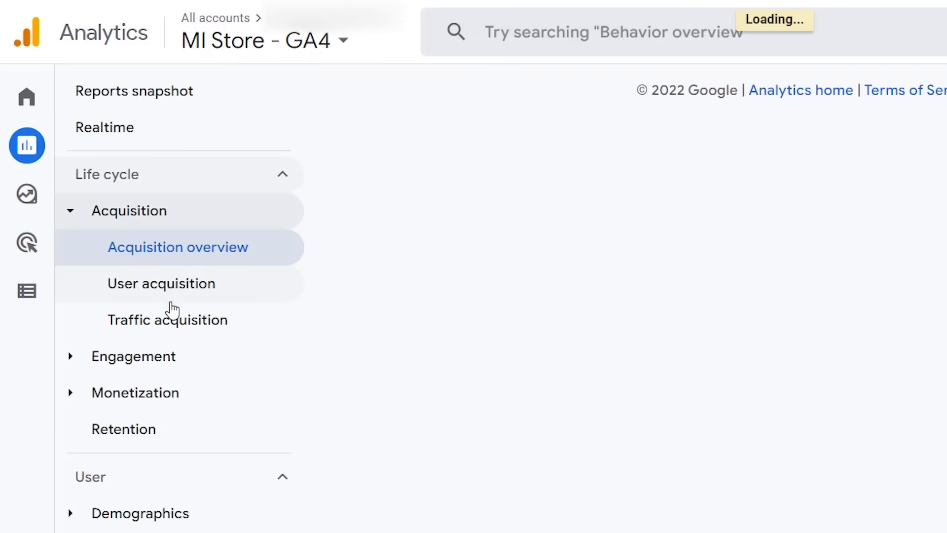
click(134, 356)
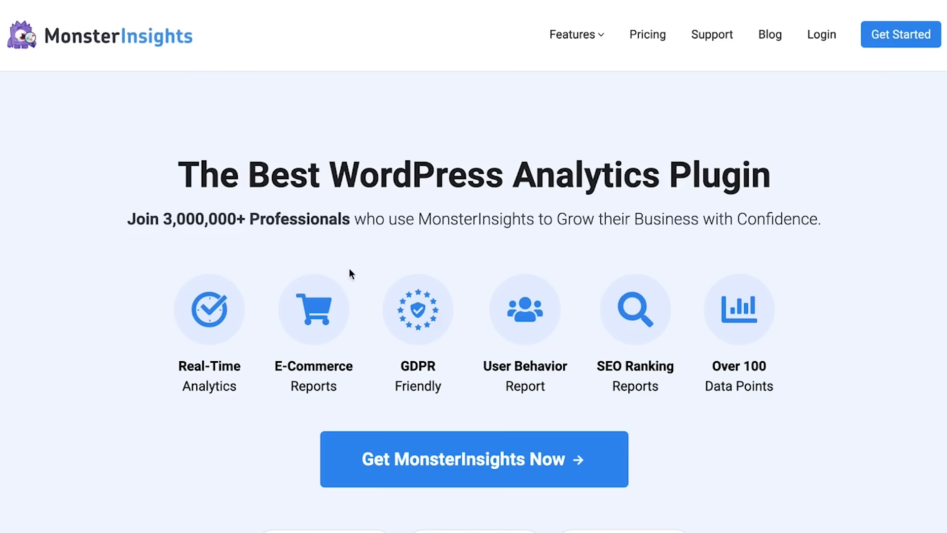
mouse_move(504, 473)
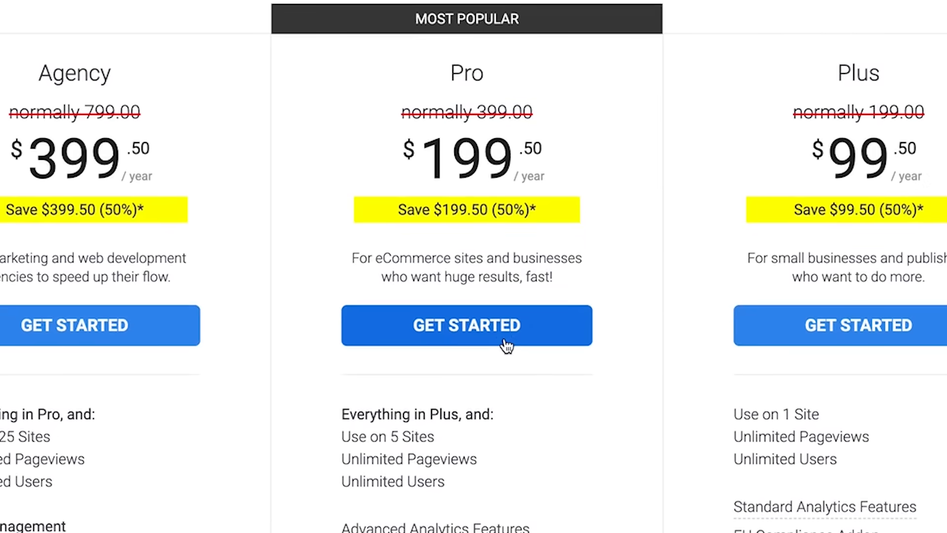
Scroll through the MonsterInsights pricing plans and tracking features list.
scroll(down, 3)
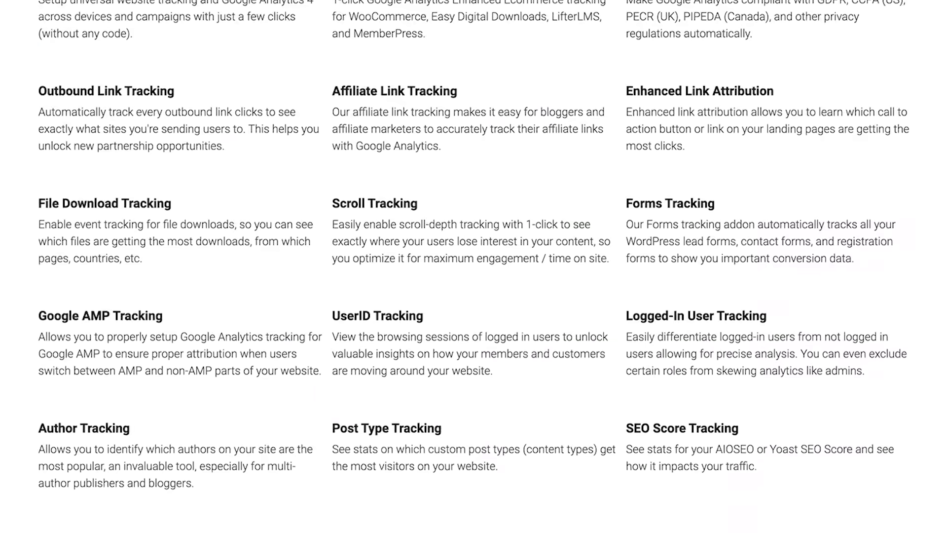
scroll(down, 3)
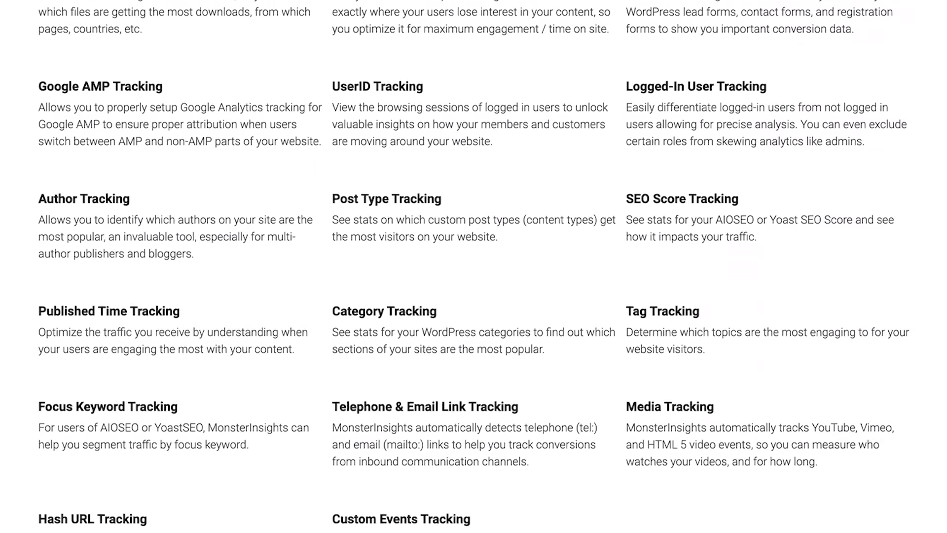
scroll(down, 3)
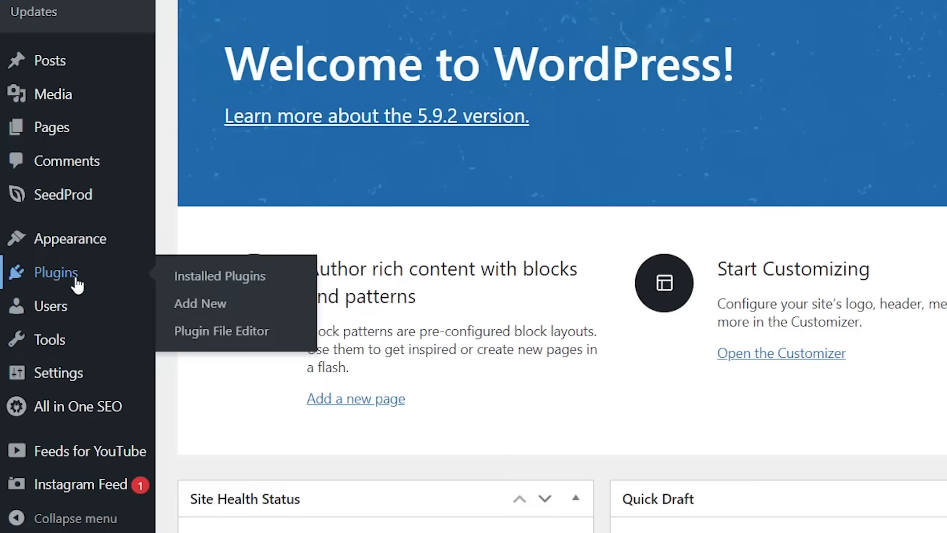
mouse_move(200, 304)
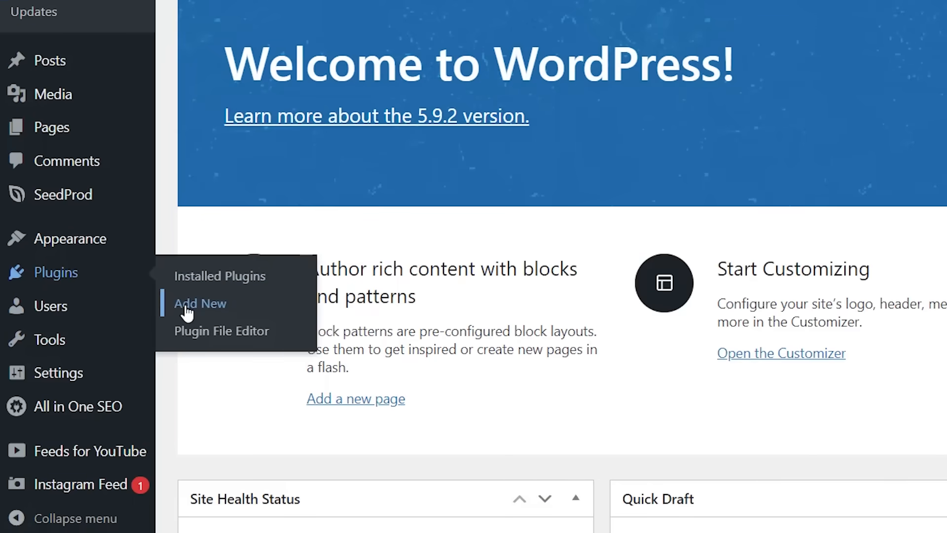
Search Add New plugins for MonsterInsights, then install and activate it.
click(200, 304)
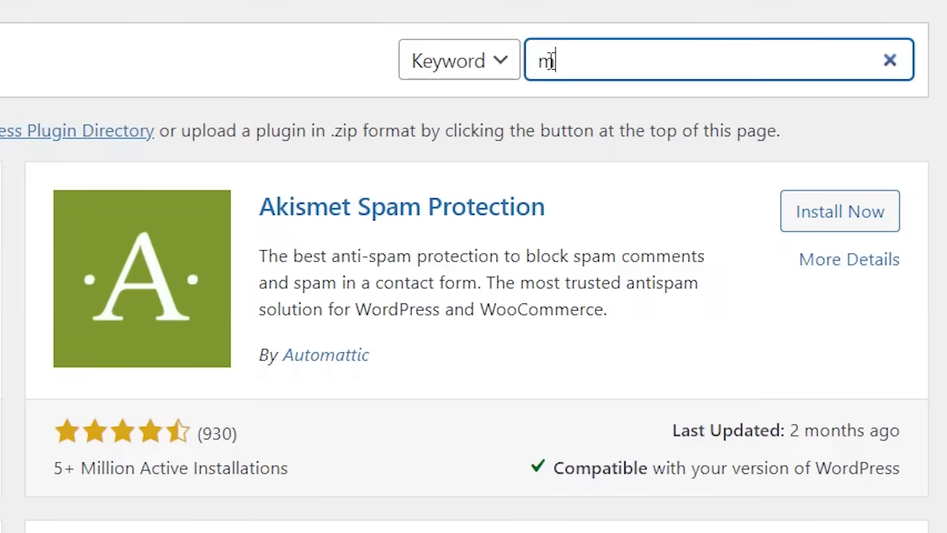
text(onsterinsights)
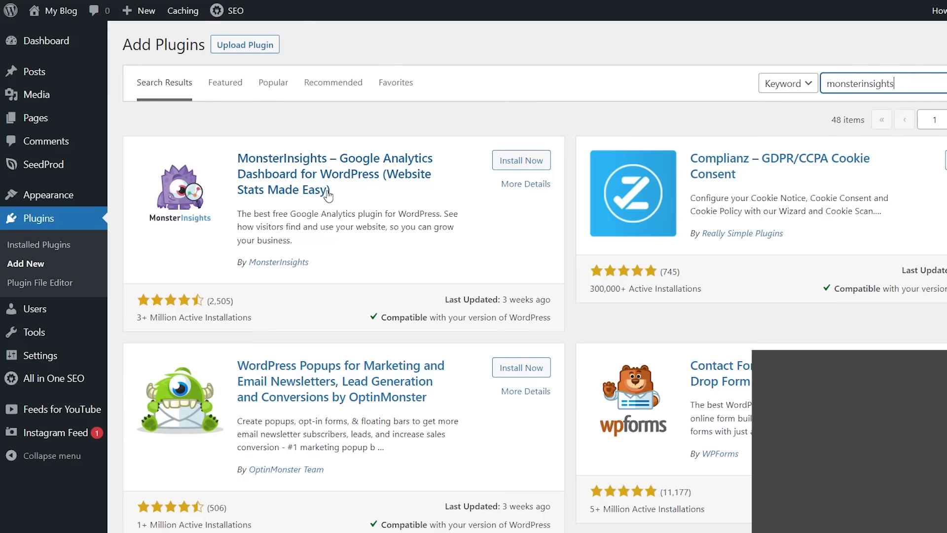
click(520, 160)
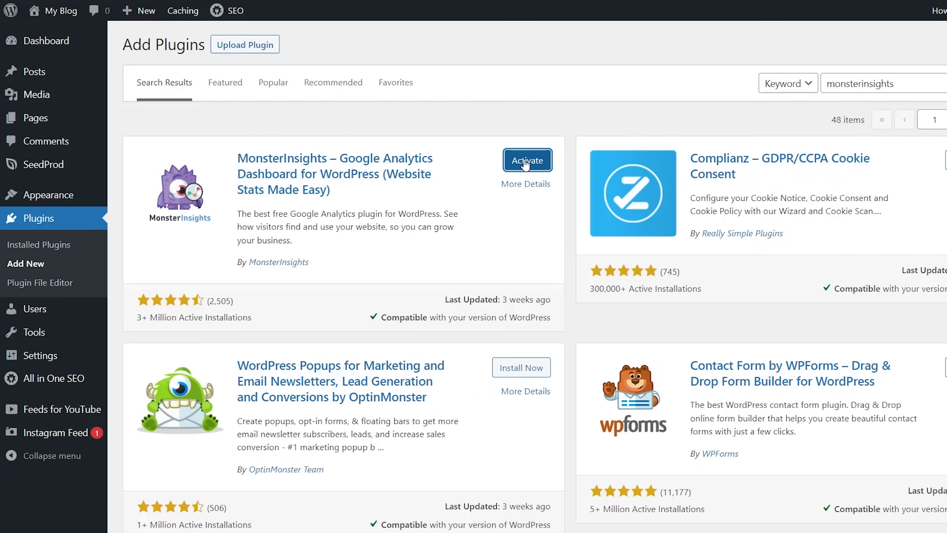
click(526, 160)
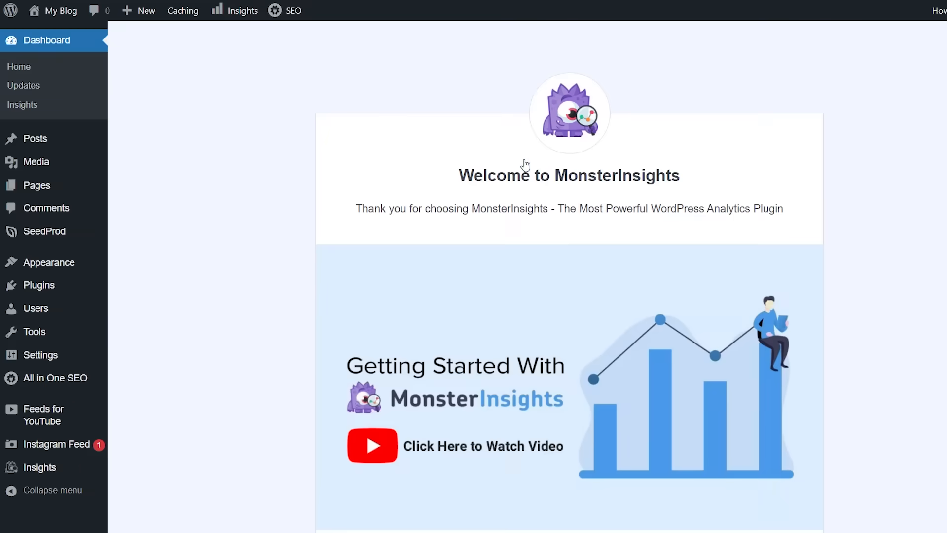
Run the setup wizard with Business Website category and connect the startawpsite.com: MI Store profile.
scroll(down, 3)
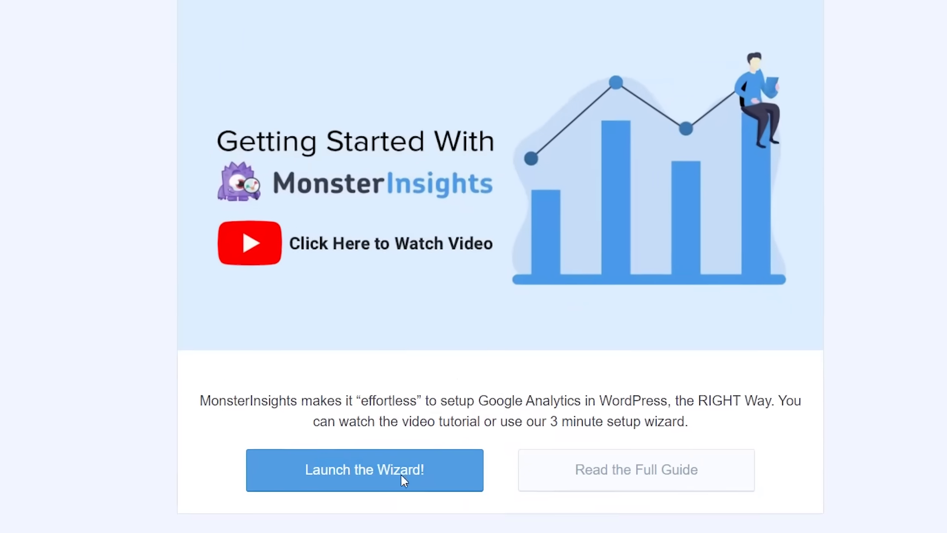
scroll(down, 3)
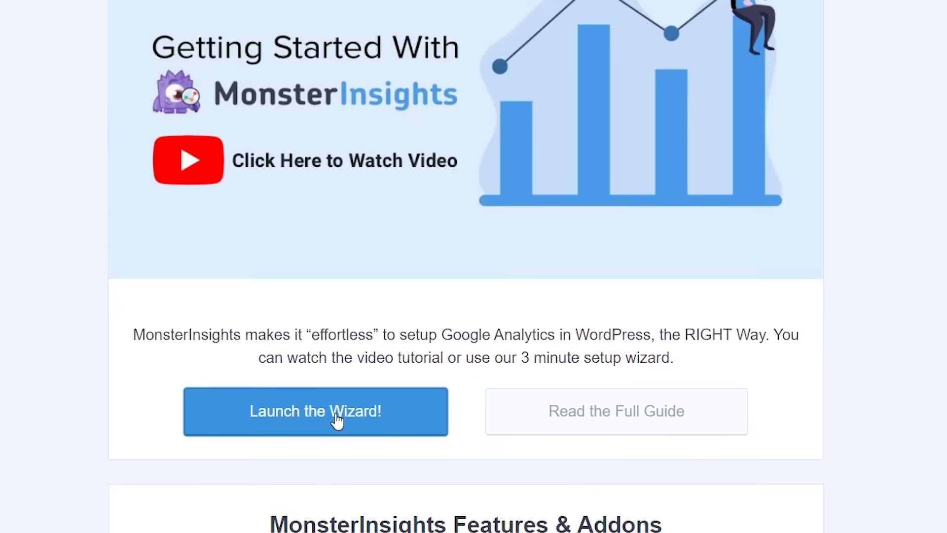
click(315, 411)
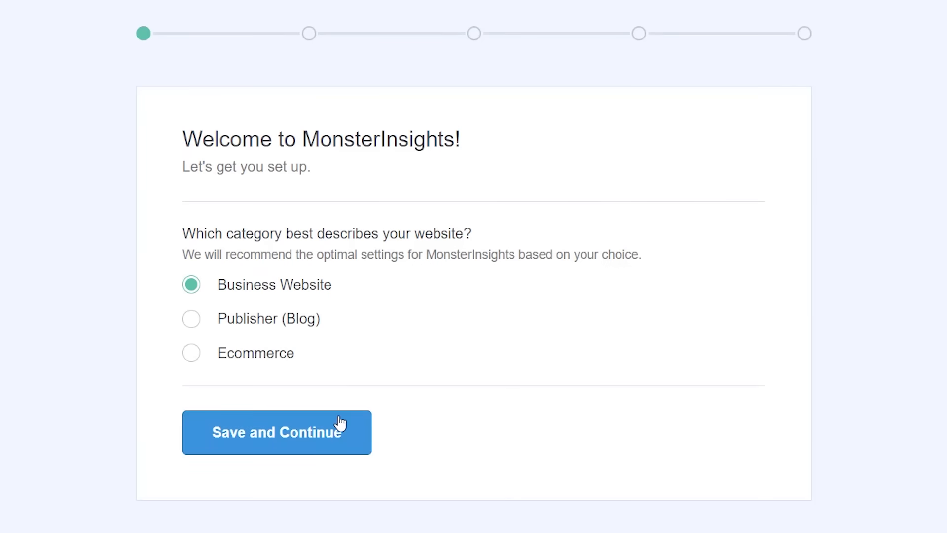
mouse_move(320, 435)
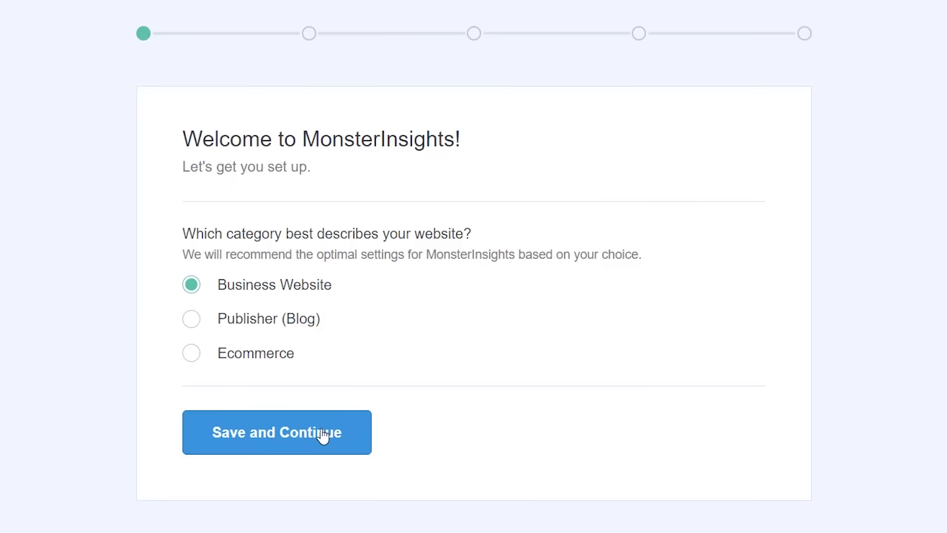
click(276, 433)
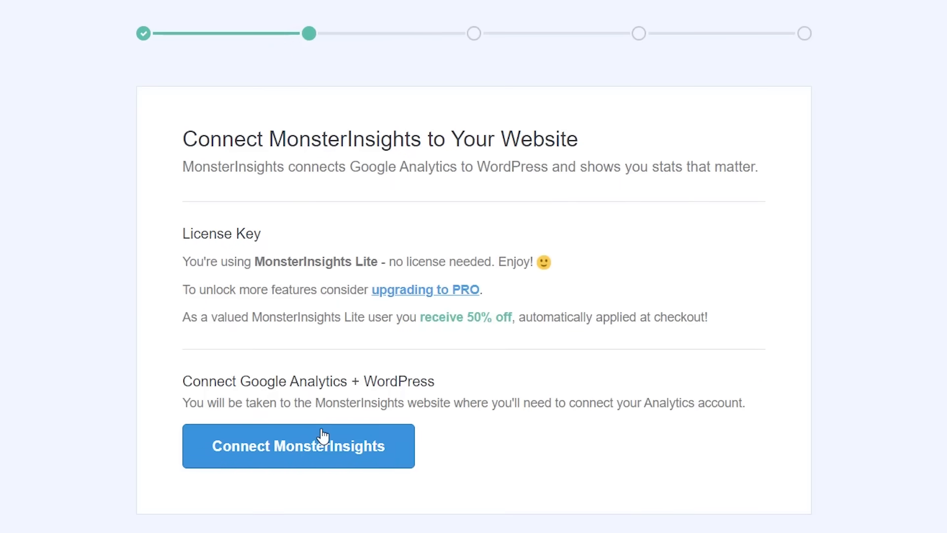
click(298, 447)
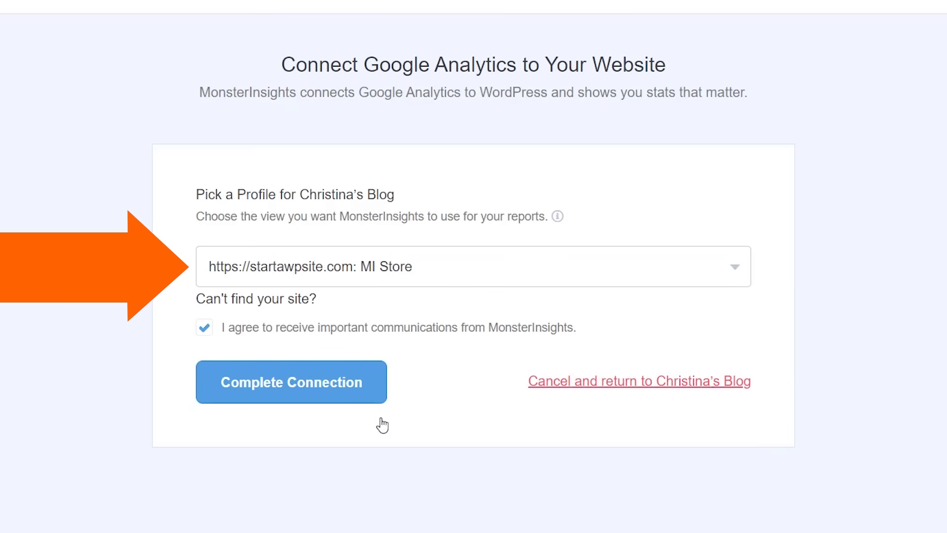
mouse_move(325, 387)
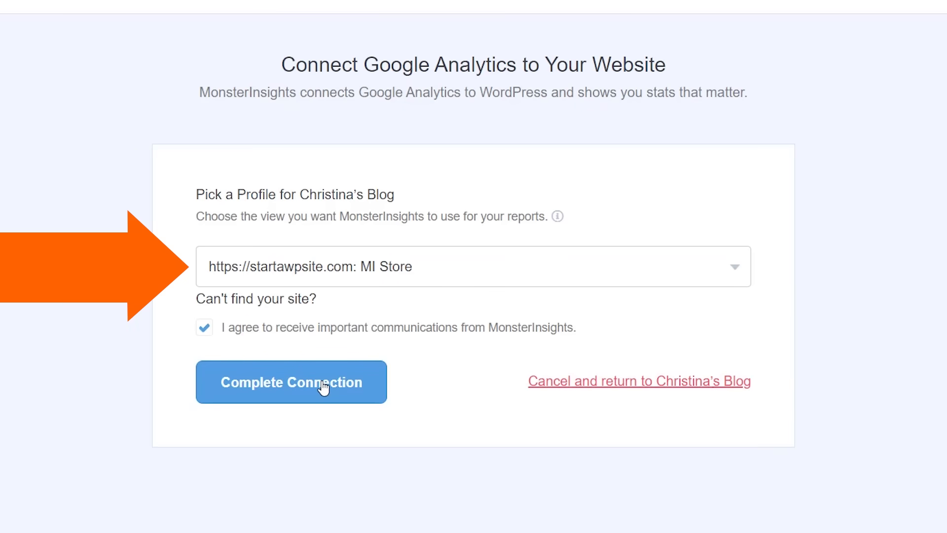
click(291, 381)
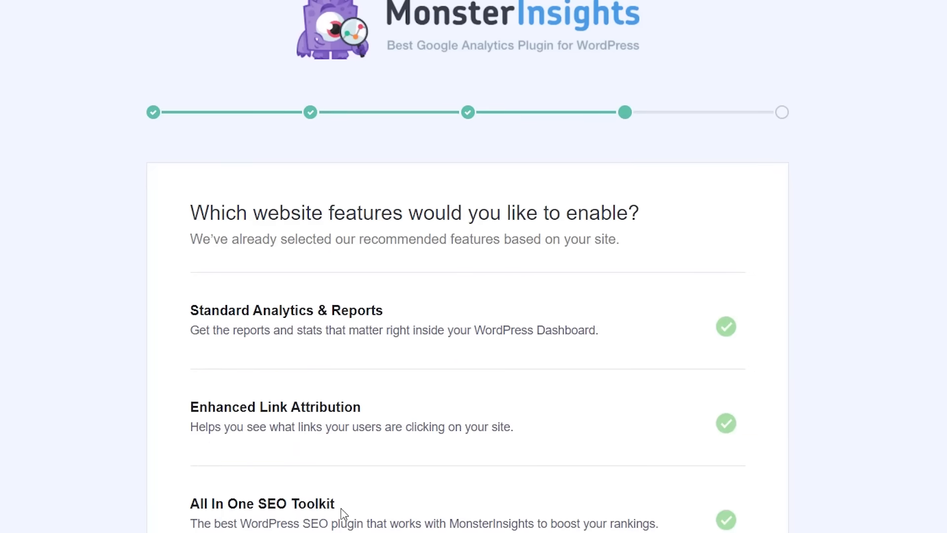
Skip the website features step and scroll the Data Being Collected success screen.
scroll(down, 3)
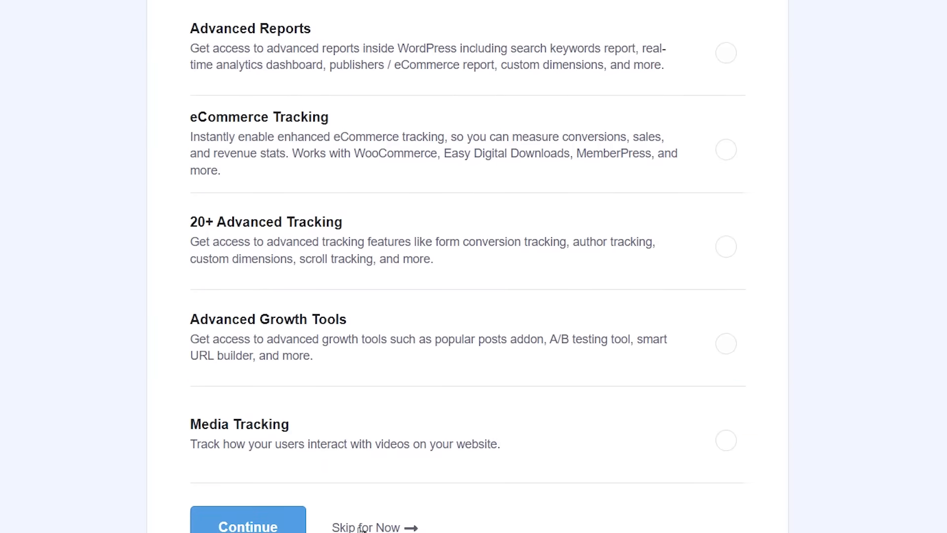
click(248, 523)
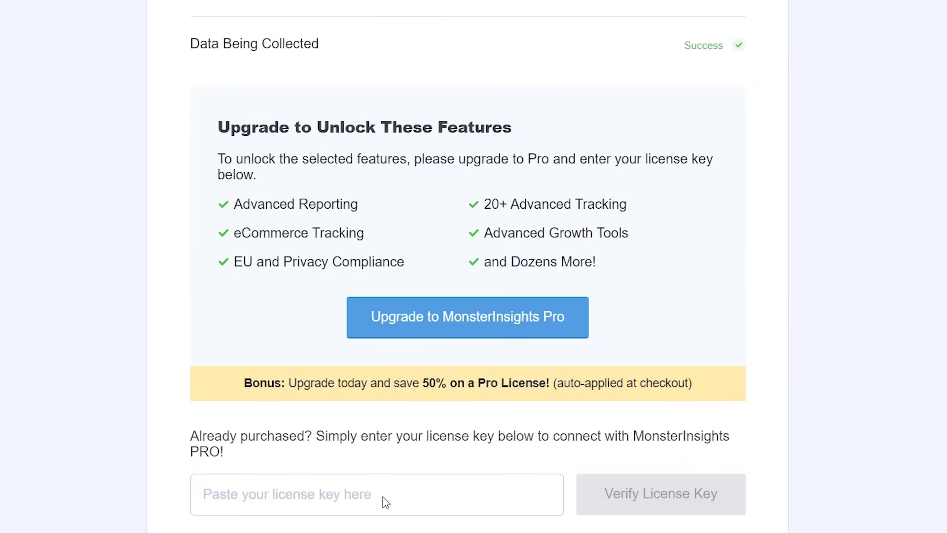
scroll(down, 3)
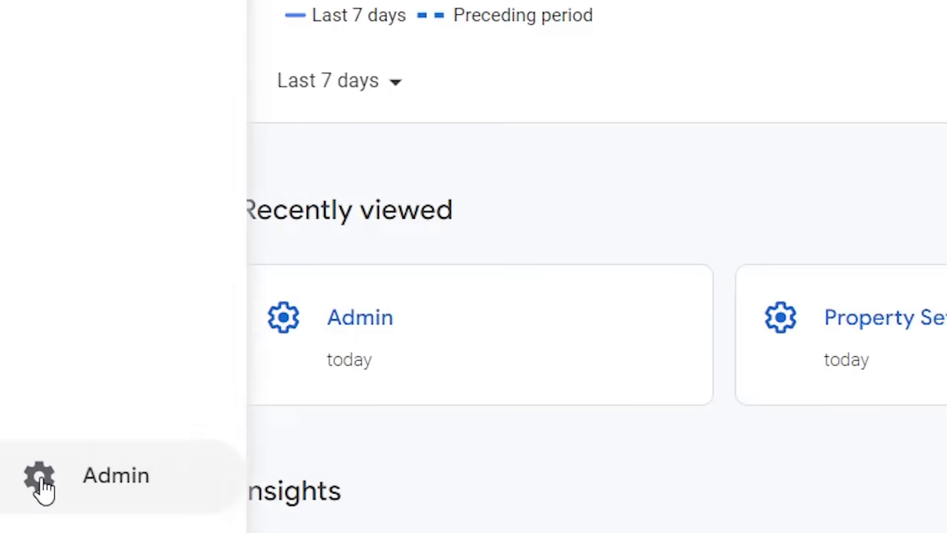
Open the MI Store - GA4 data stream under Admin and scroll to Measurement Protocol API secrets.
click(40, 474)
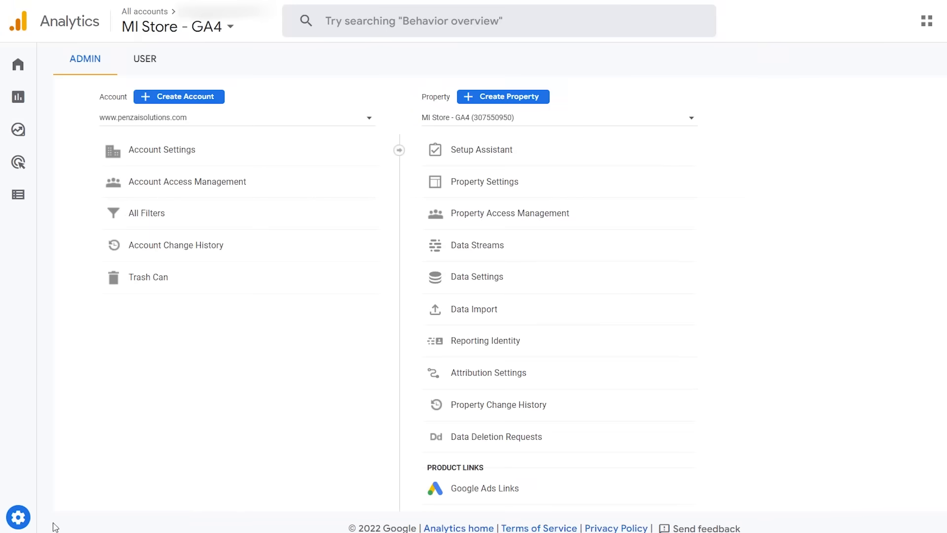
click(477, 245)
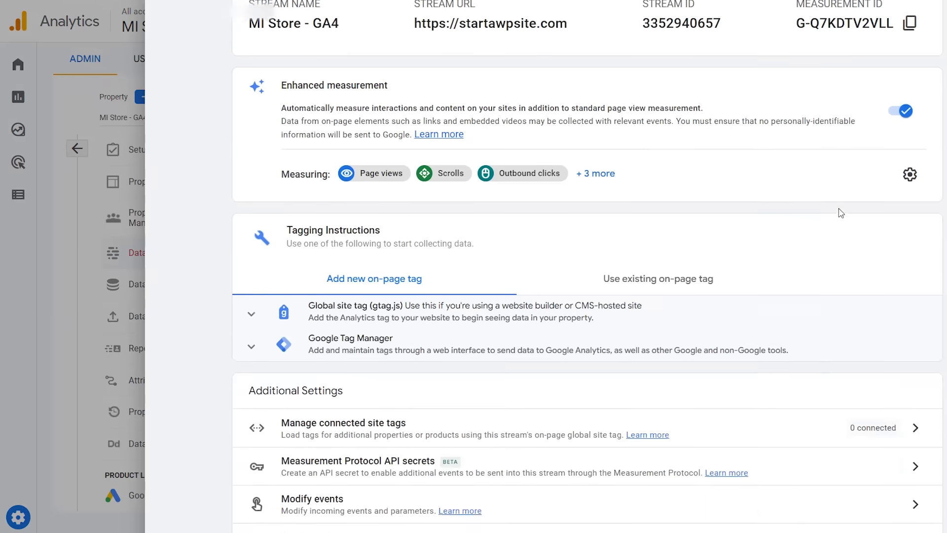
scroll(down, 3)
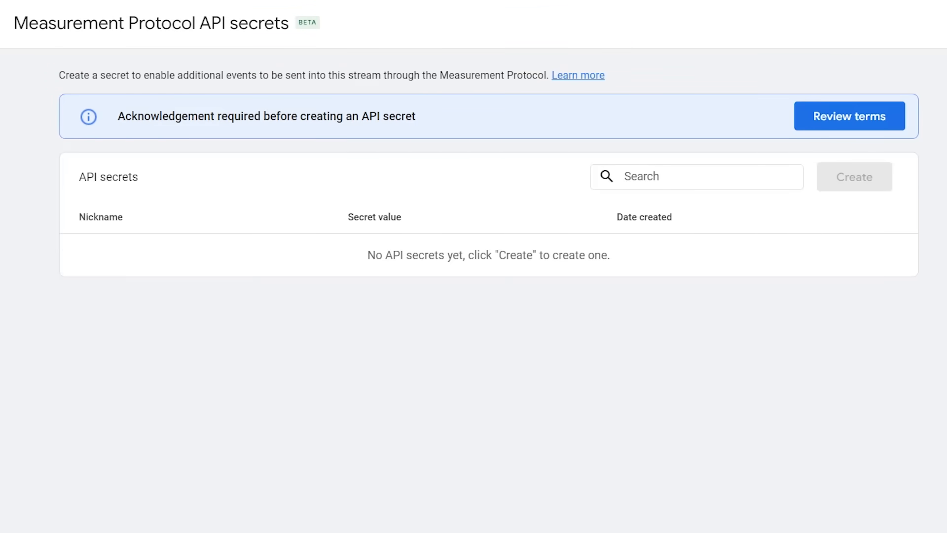
Acknowledge the data collection terms, create the 'MI GA4' API secret and copy its value.
click(849, 116)
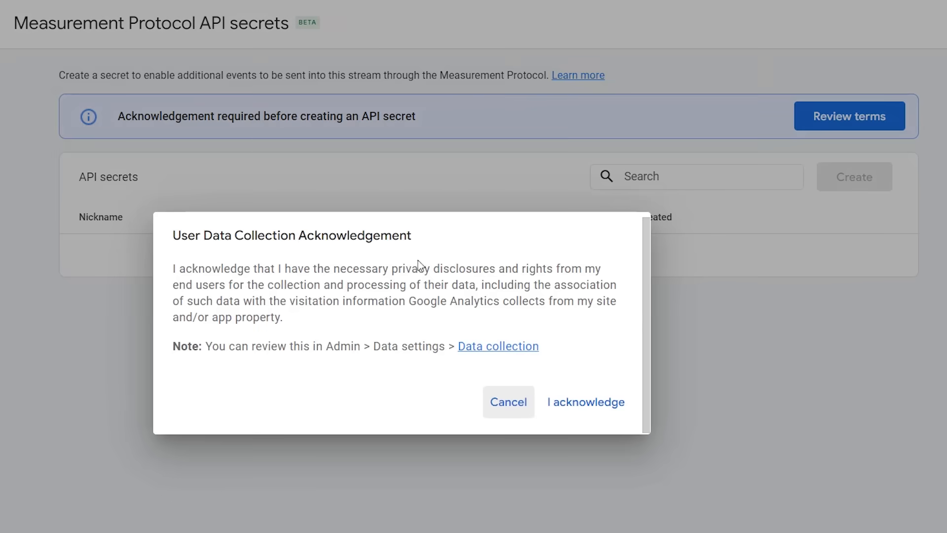
click(585, 402)
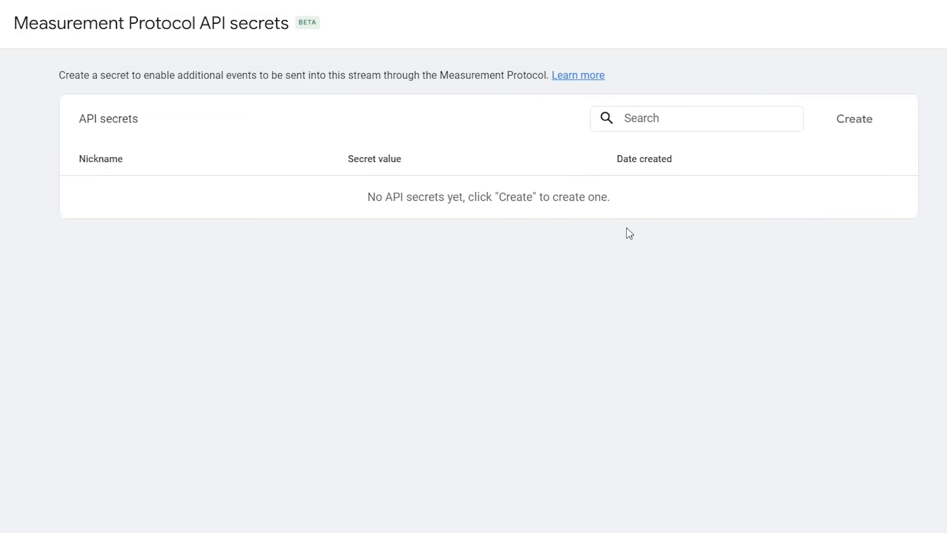
click(854, 119)
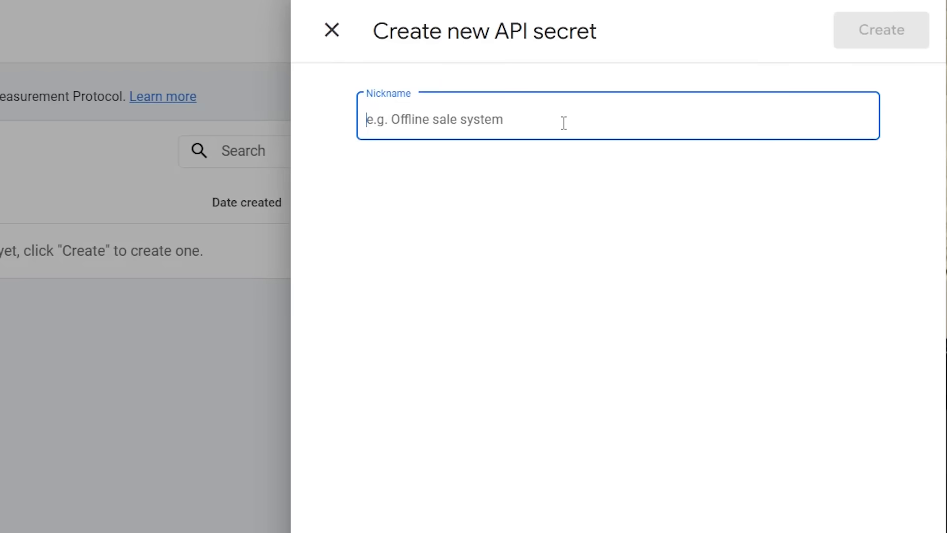
text(MI)
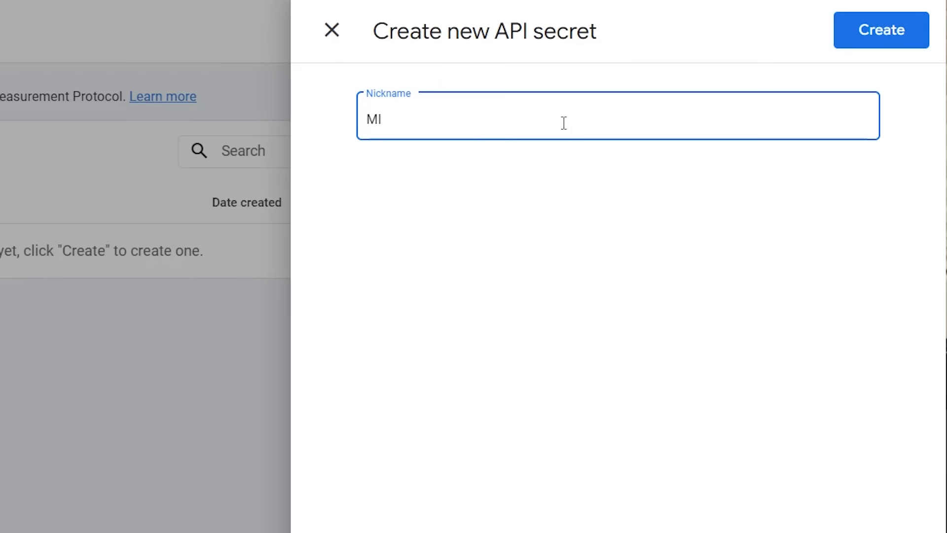
click(881, 31)
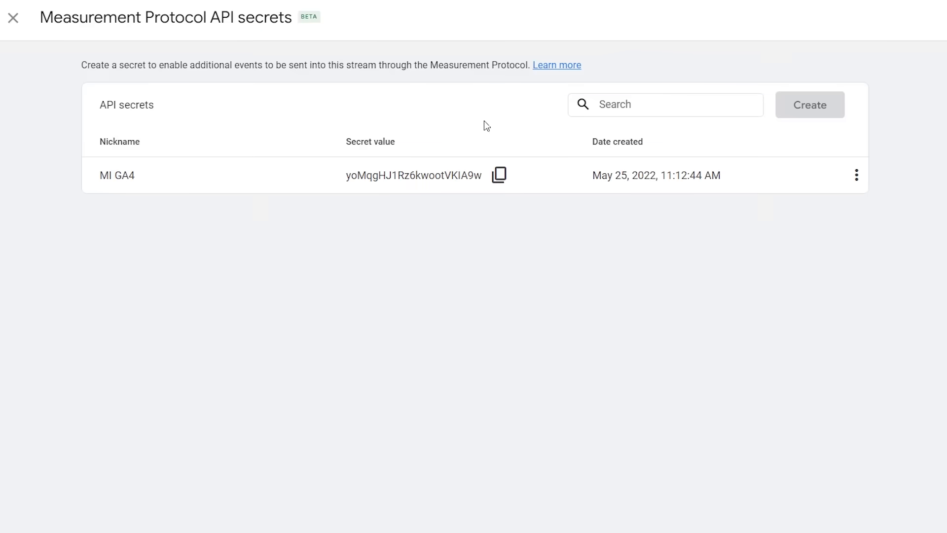
click(499, 175)
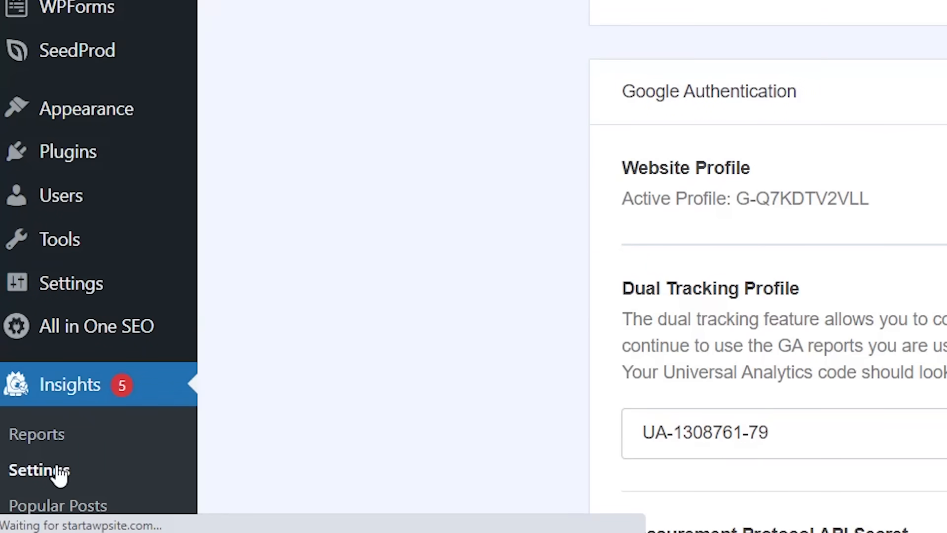
click(40, 471)
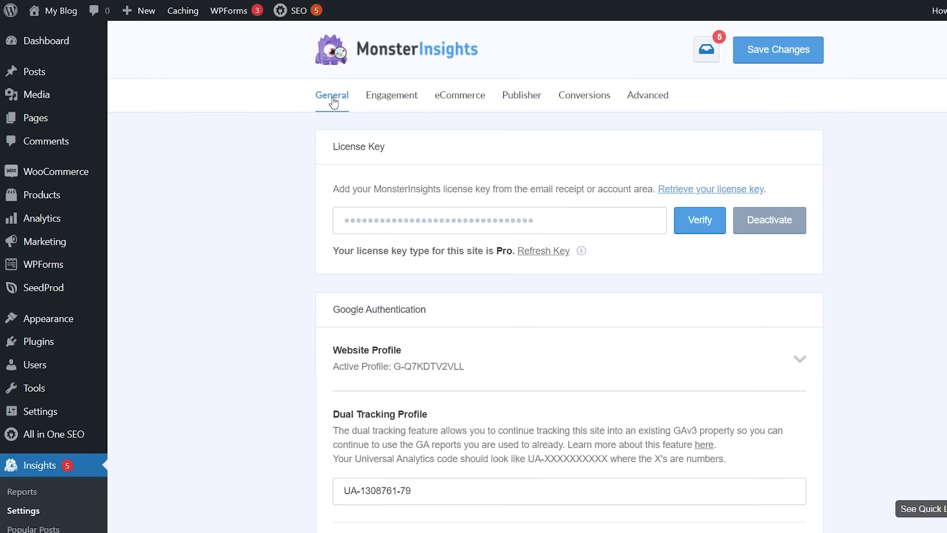
scroll(down, 3)
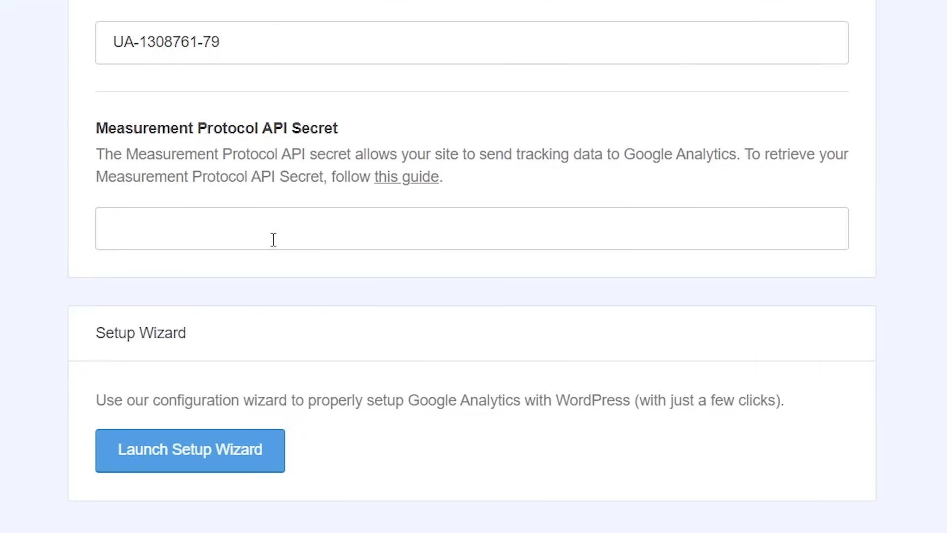
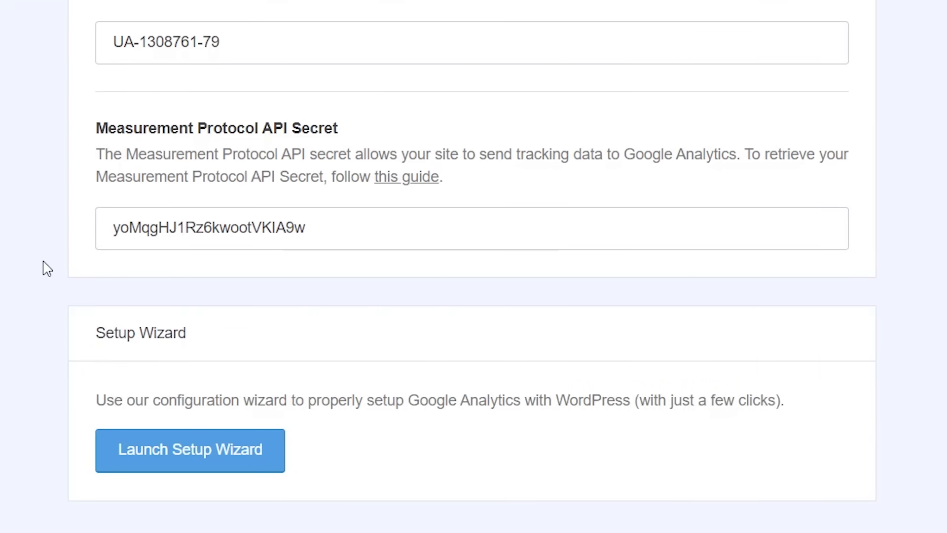
scroll(up, 3)
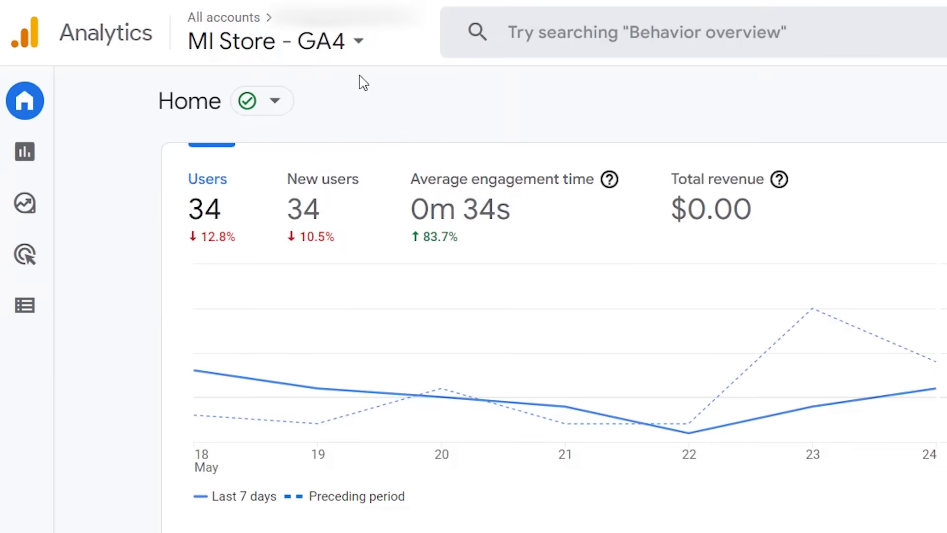
mouse_move(336, 54)
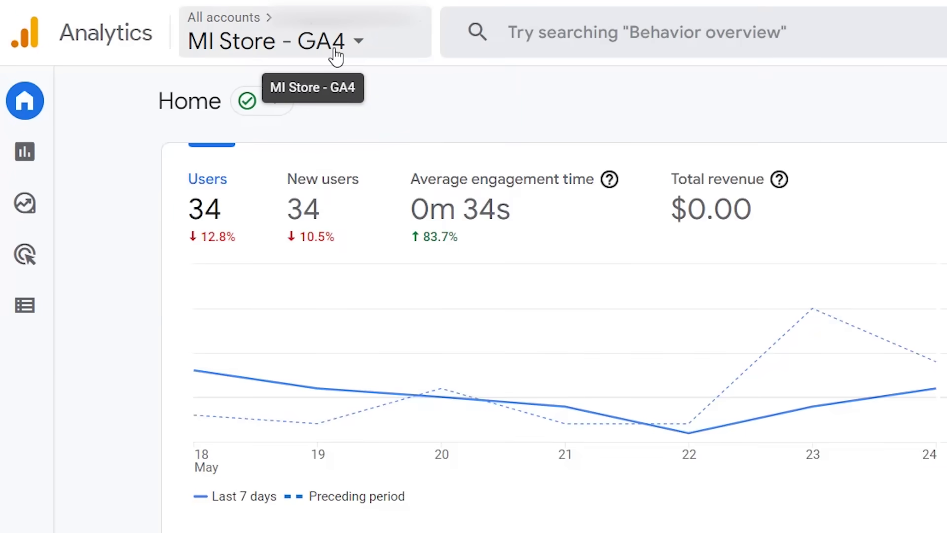
Open the MI Store UA property settings and select tracking ID UA-1308761-79.
click(302, 41)
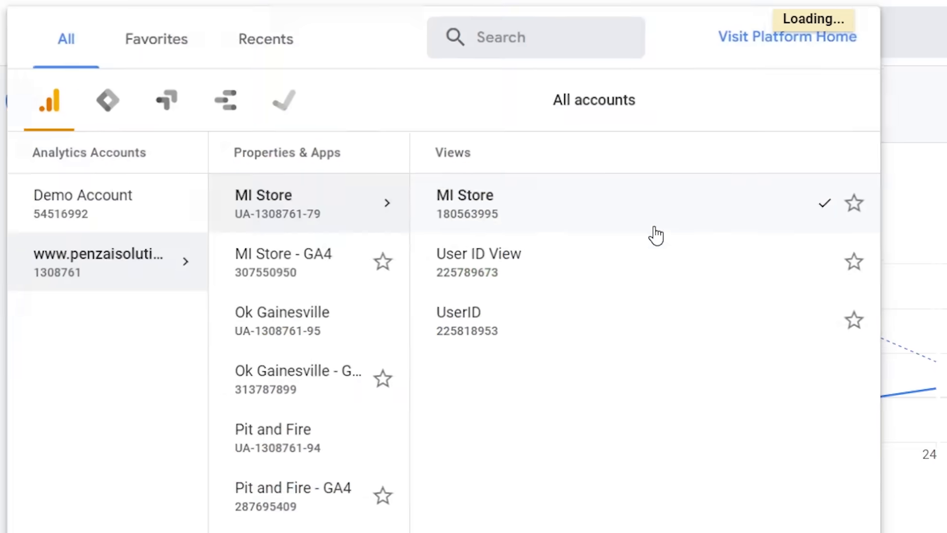
click(465, 203)
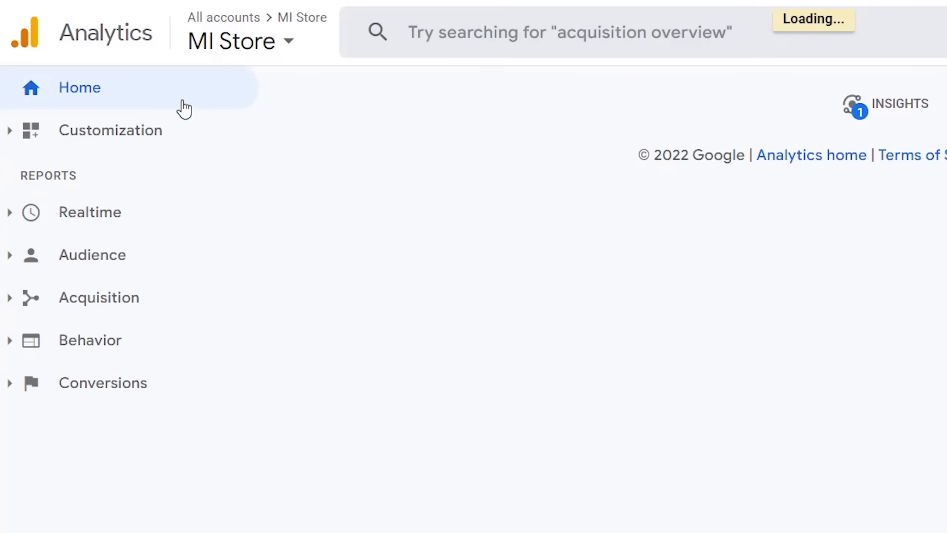
click(25, 492)
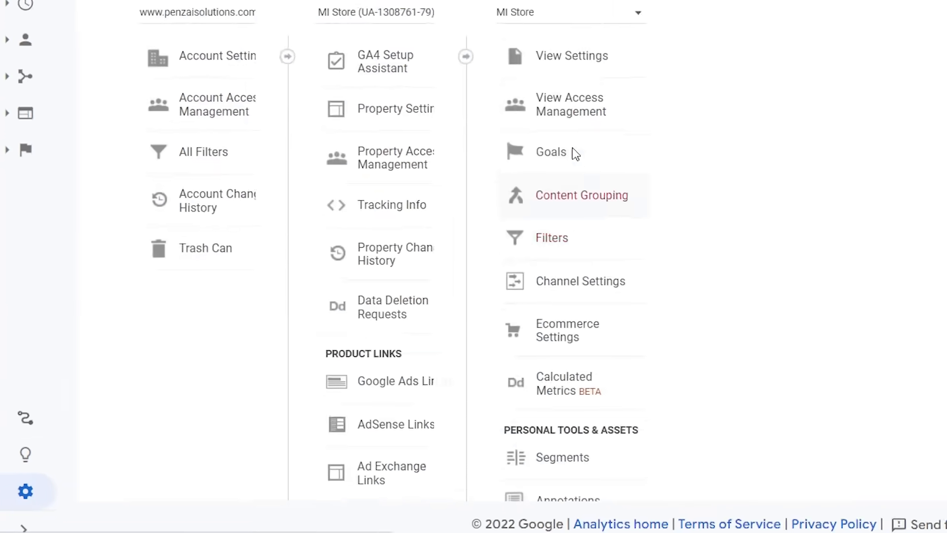
click(395, 109)
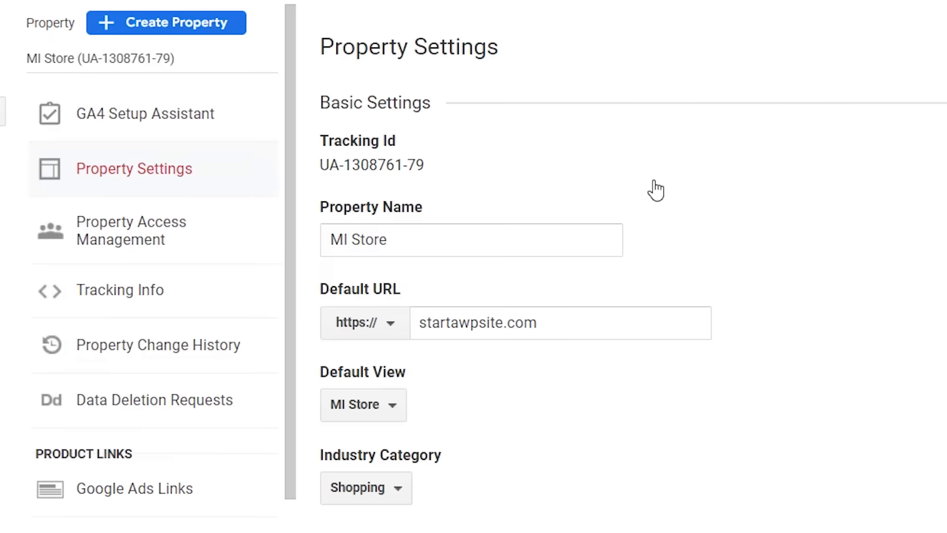
double_click(372, 164)
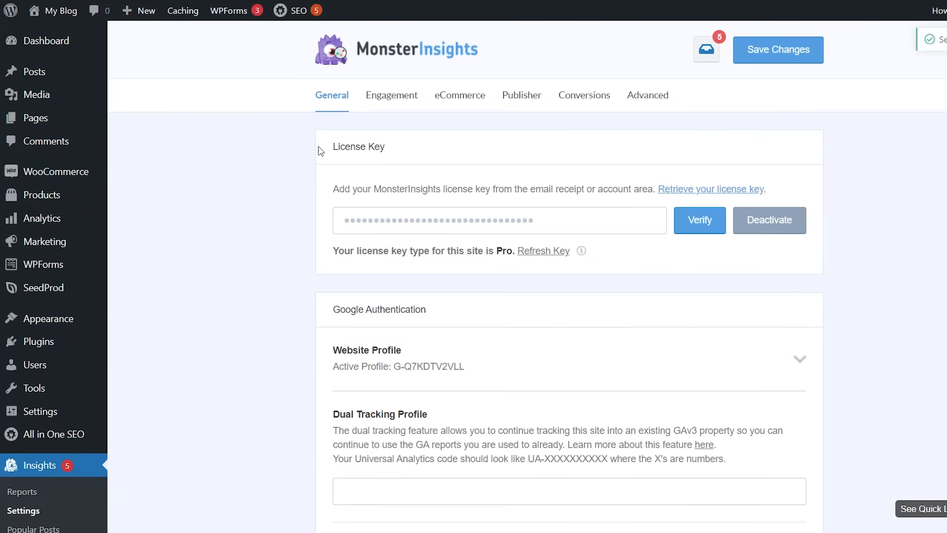
scroll(down, 3)
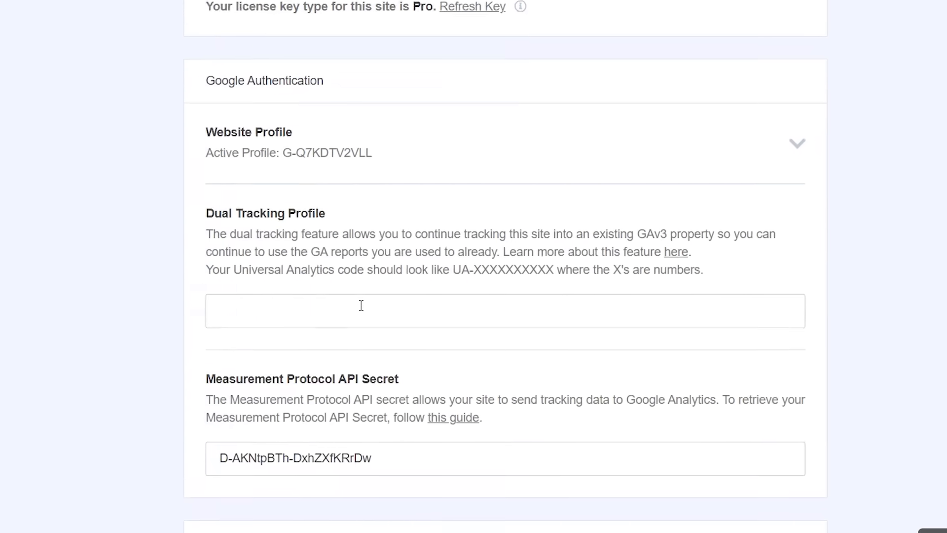
scroll(up, 3)
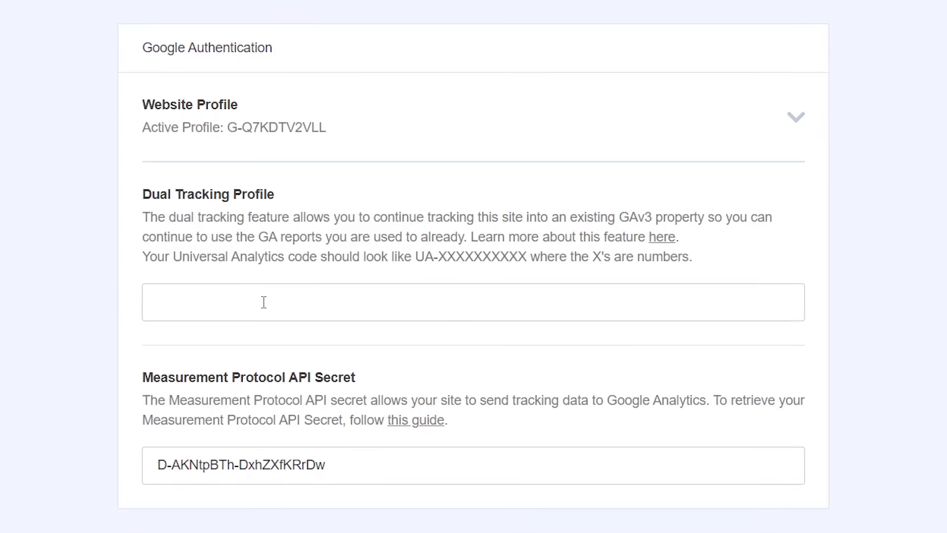